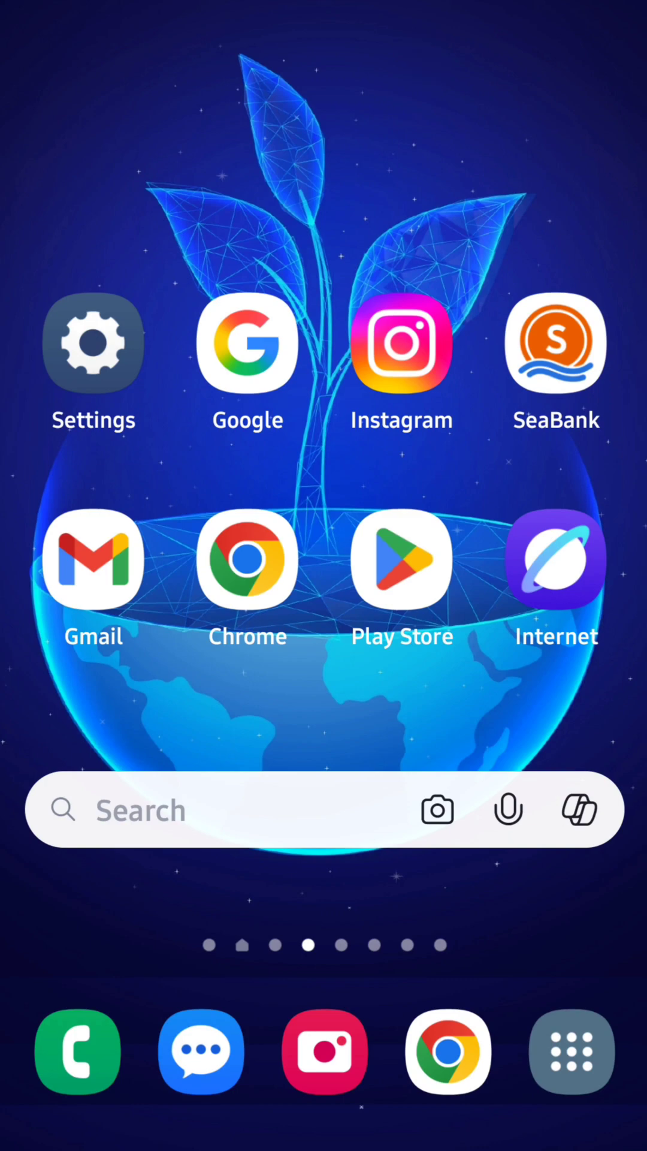
pyautogui.moveTo(352, 62)
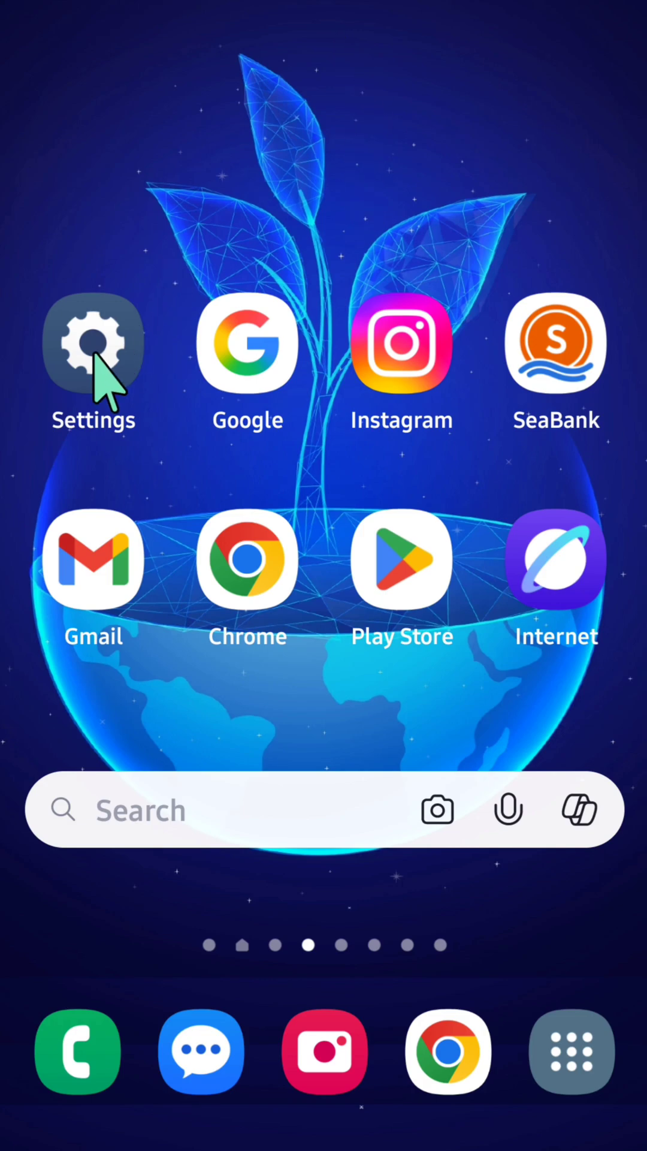
# - From the home screen, reach the Apps page listing installed apps in Settings
pyautogui.click(93, 346)
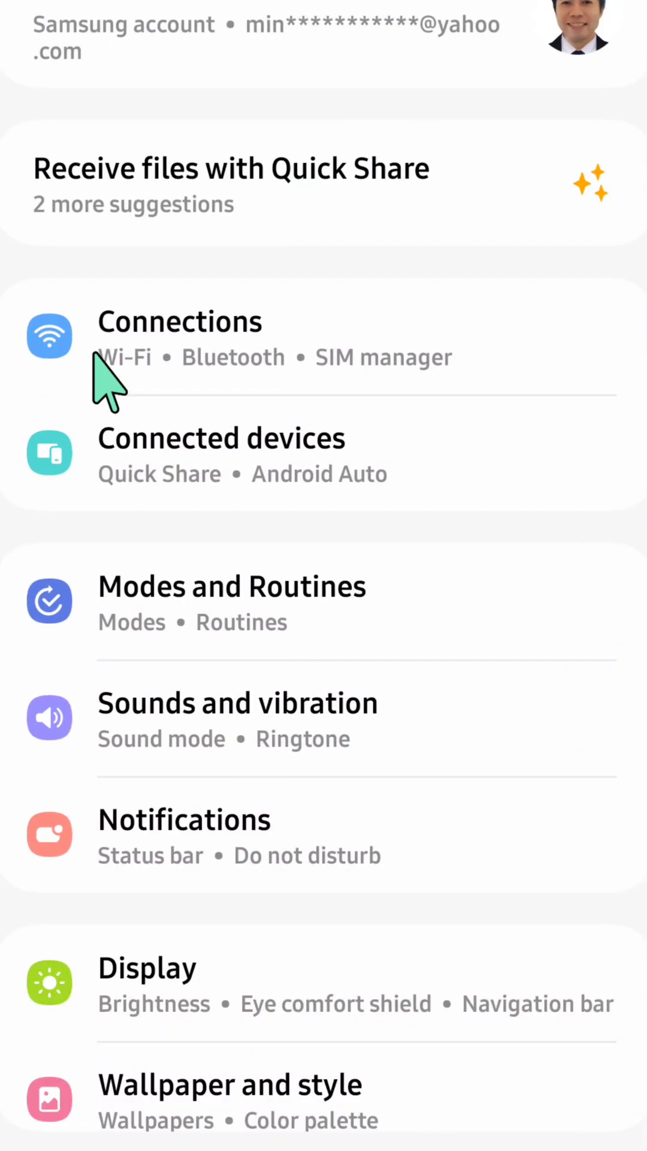
pyautogui.moveTo(235, 455)
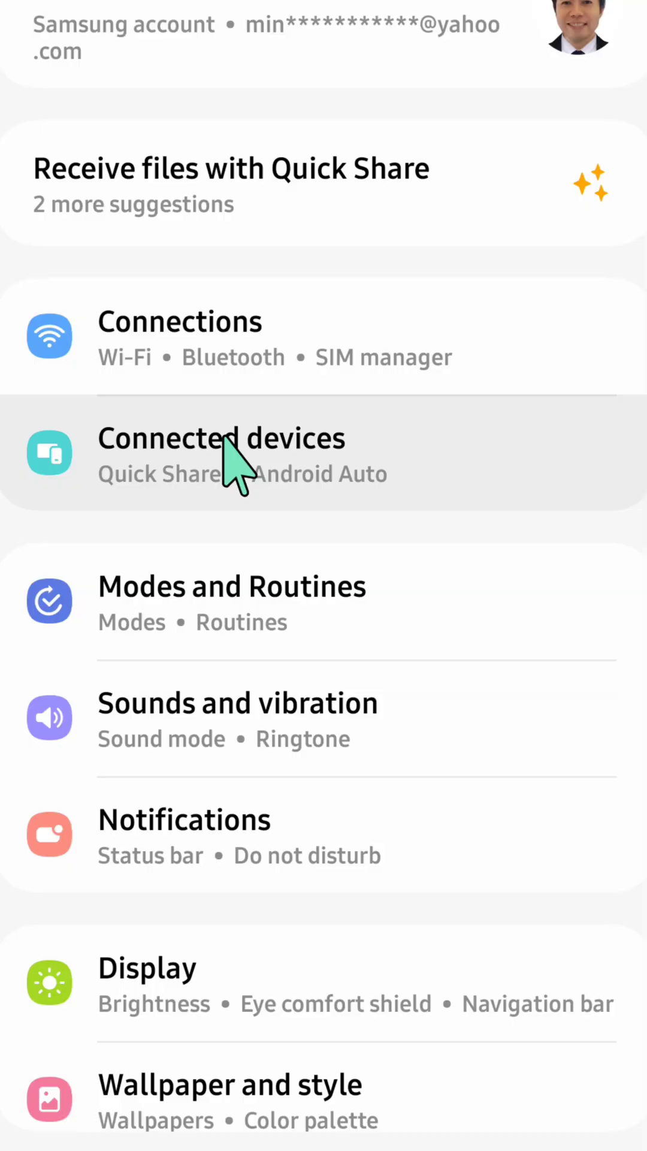
pyautogui.scroll(-3)
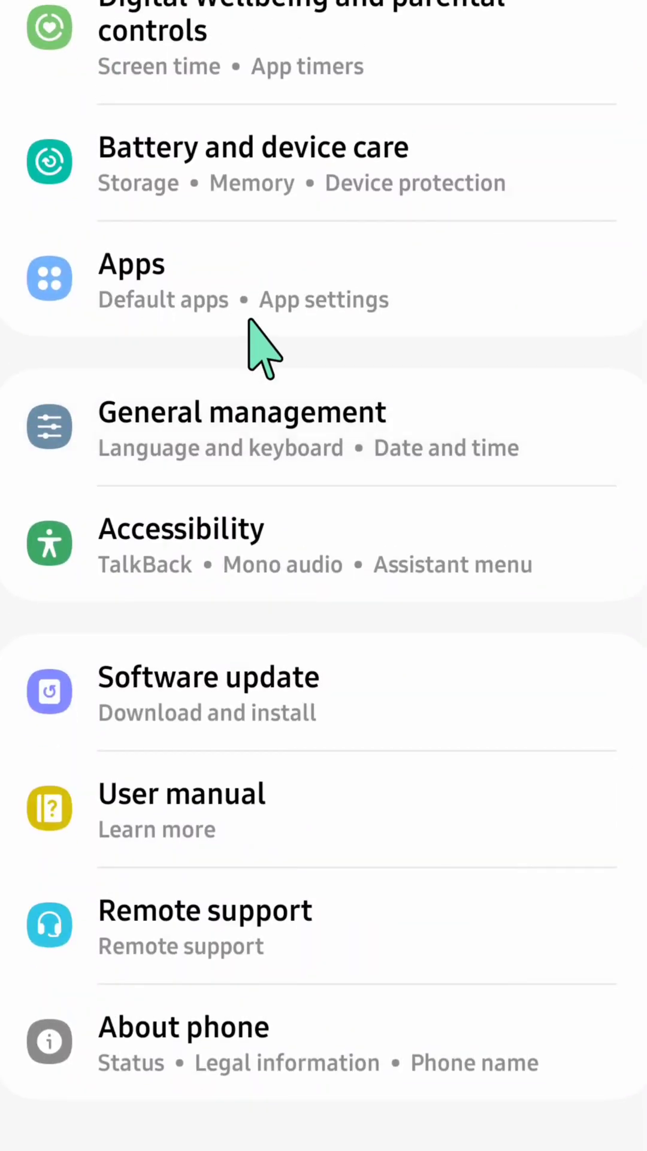
pyautogui.click(132, 280)
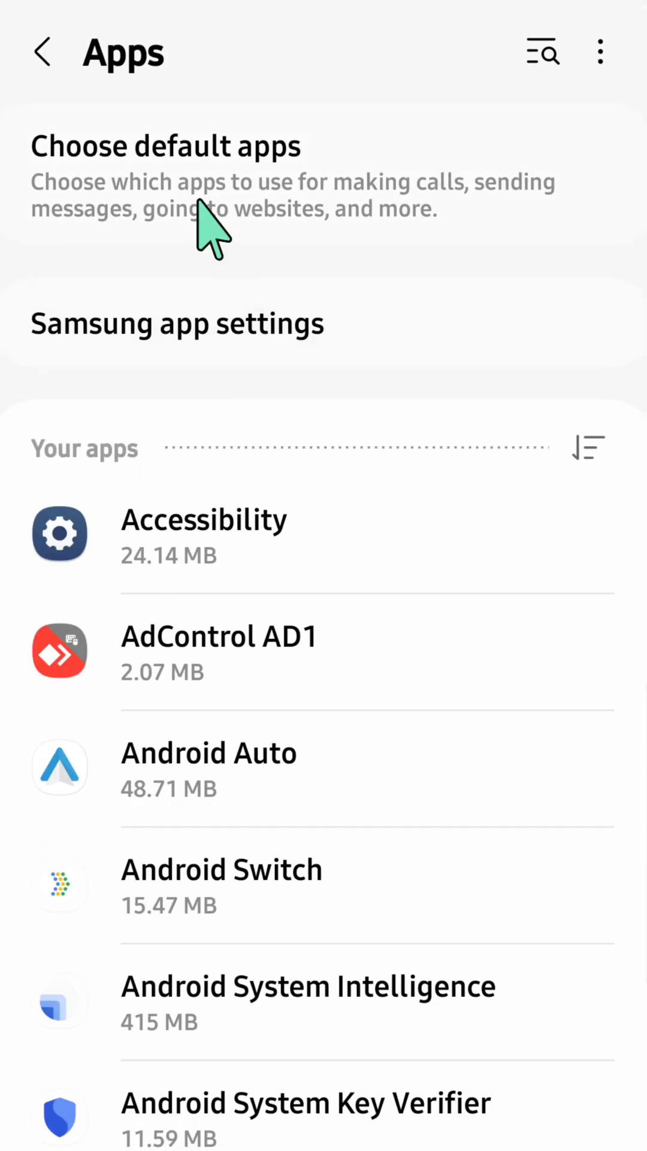
pyautogui.moveTo(214, 366)
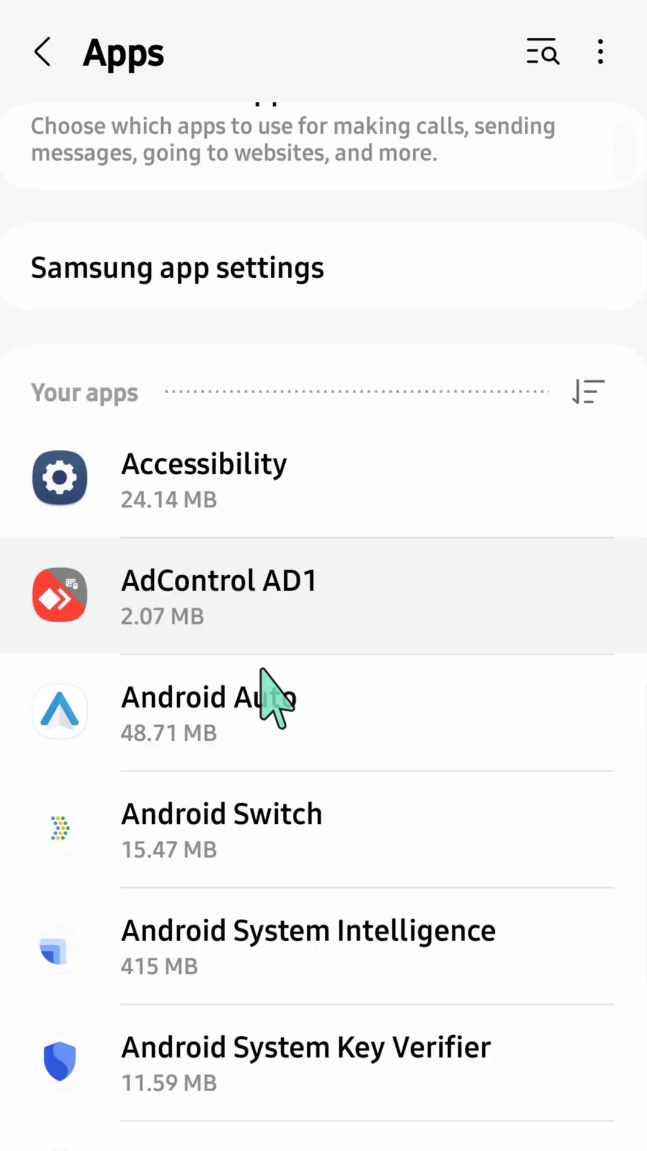
# - Select YouTube at the bottom of the Your apps list to show its App info
pyautogui.scroll(-3)
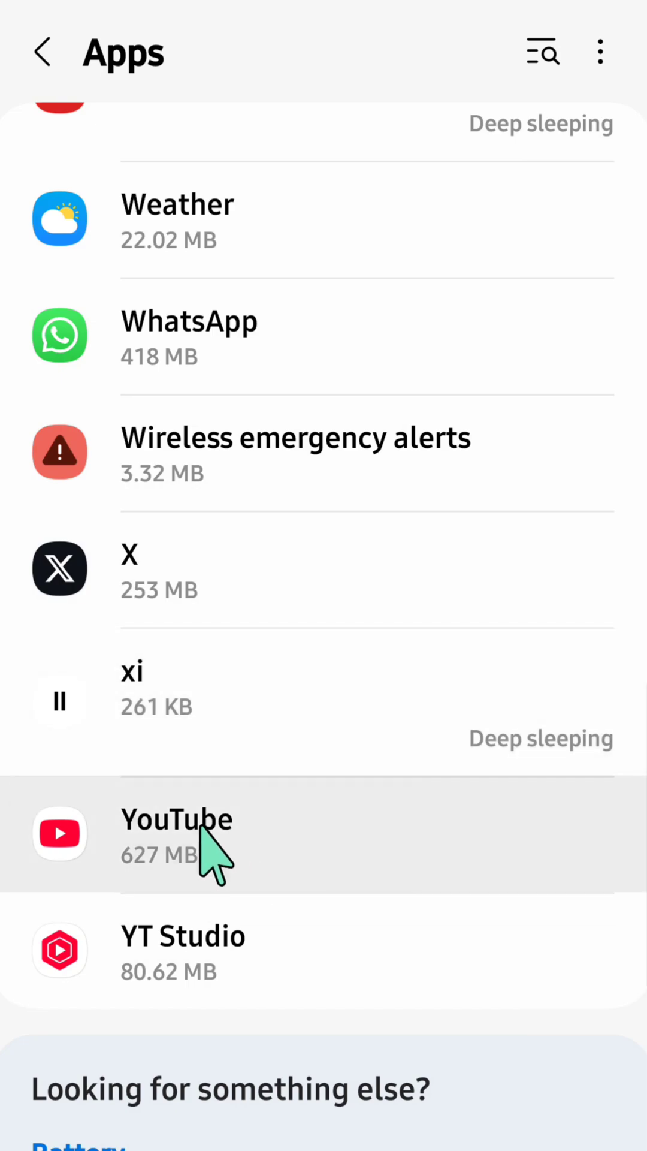
pyautogui.click(177, 833)
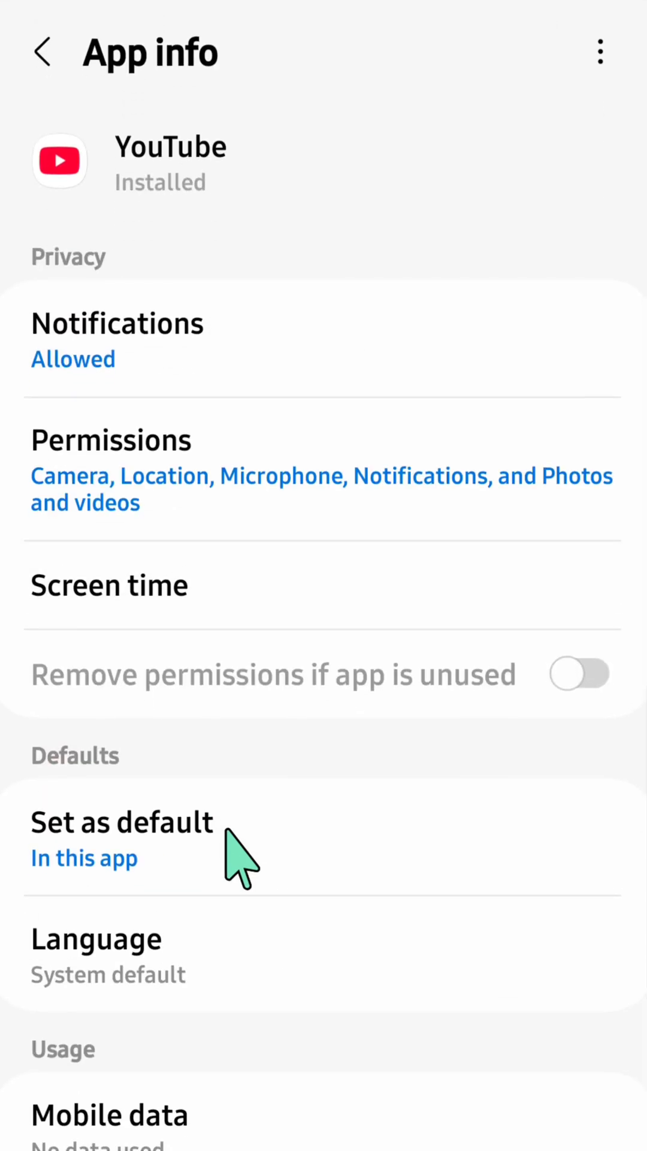
# - Enable removing YouTube's permissions when unused and reveal the Open / Disable / Force stop bar
pyautogui.click(579, 673)
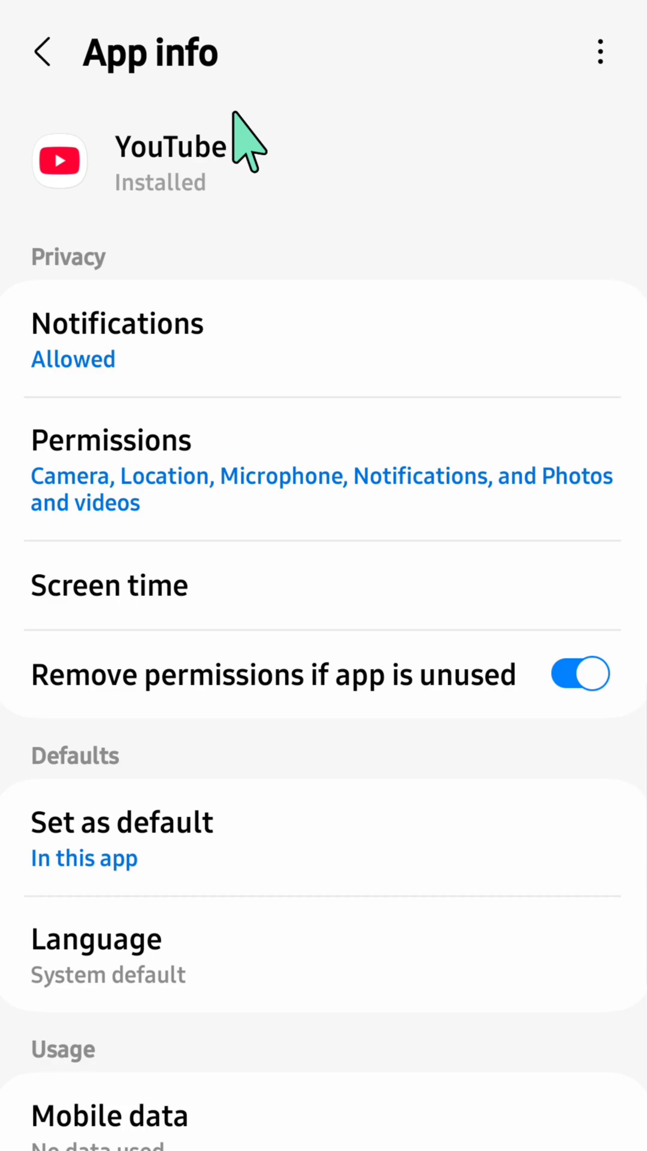
pyautogui.moveTo(198, 588)
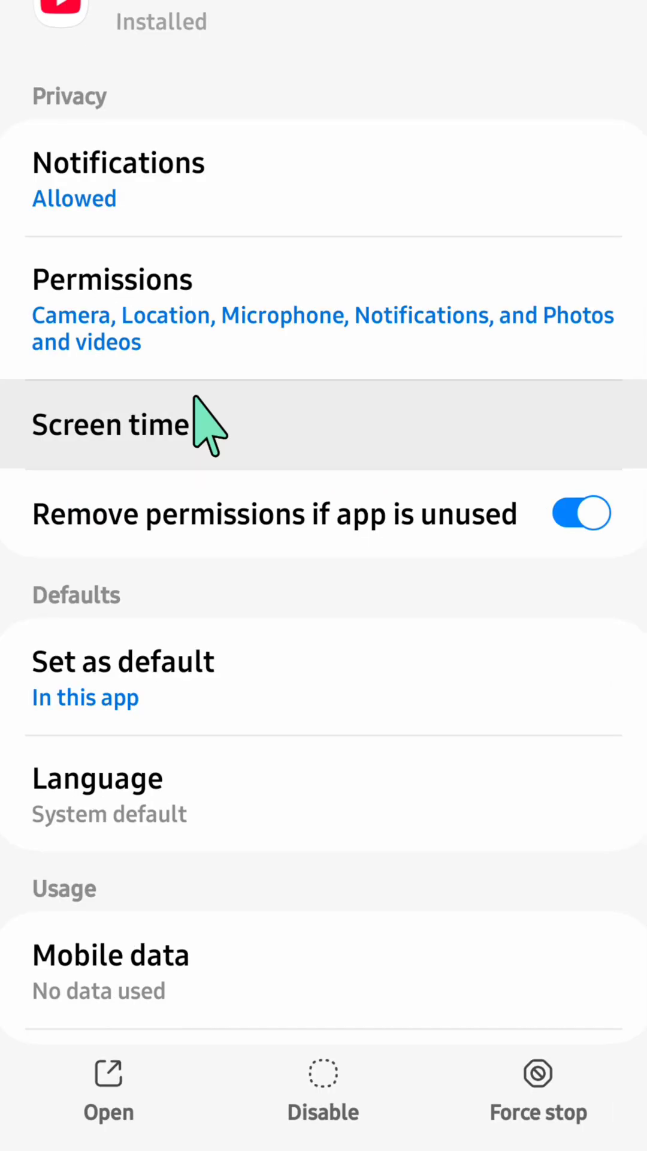
pyautogui.moveTo(183, 961)
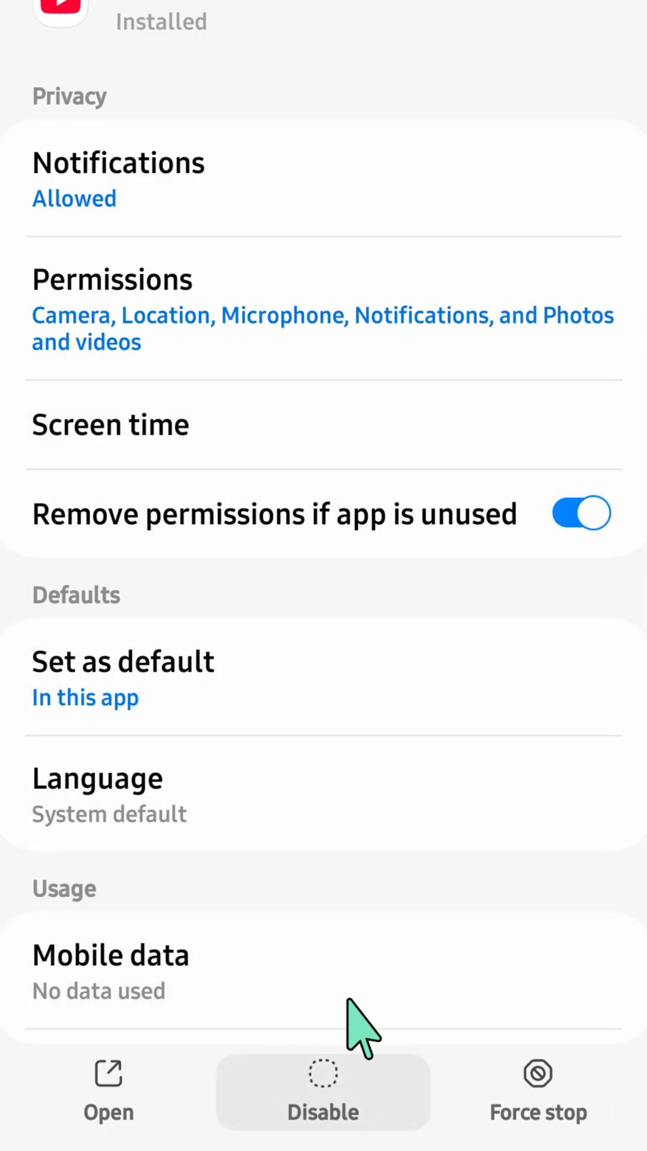
pyautogui.moveTo(311, 1065)
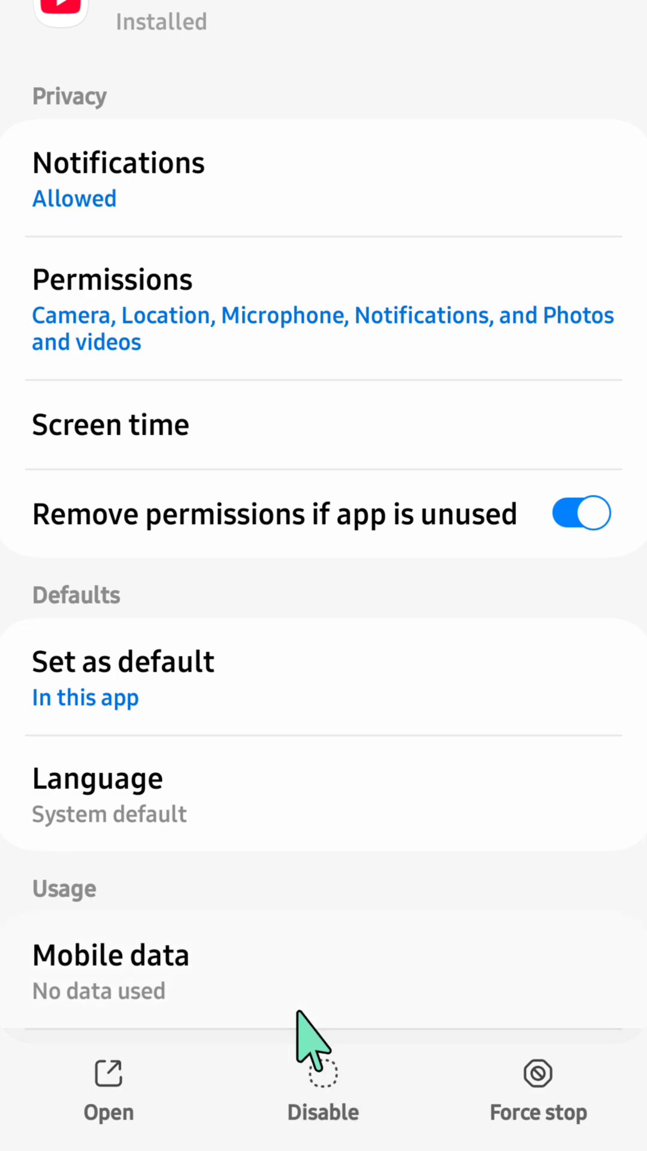
pyautogui.click(323, 1093)
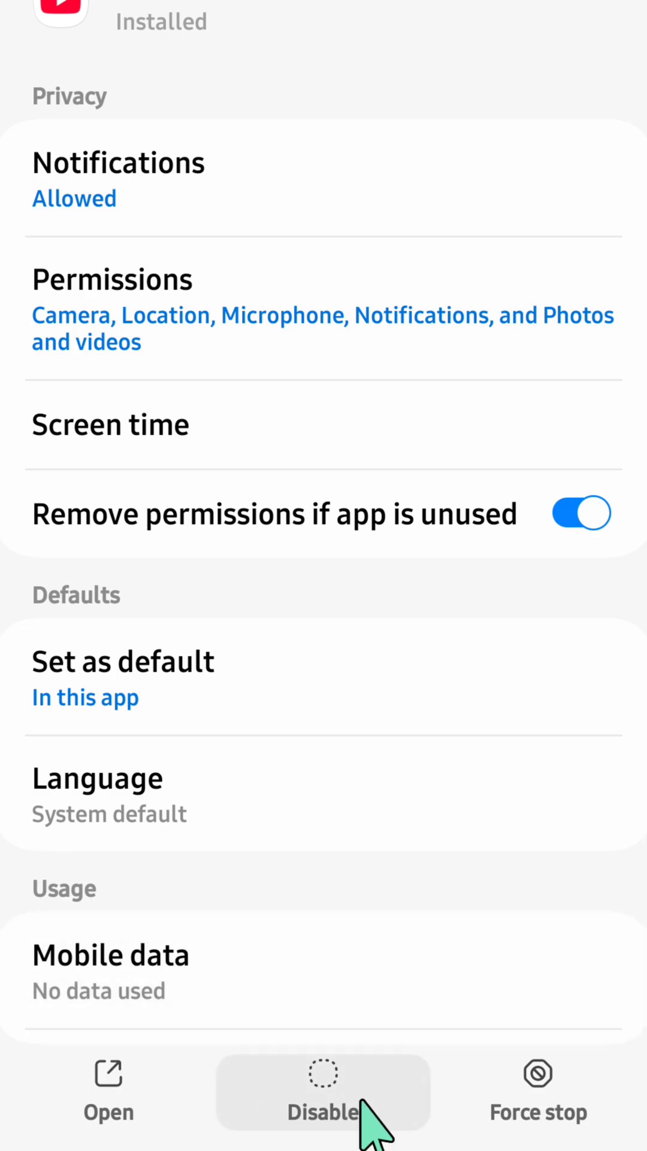
pyautogui.moveTo(322, 1094)
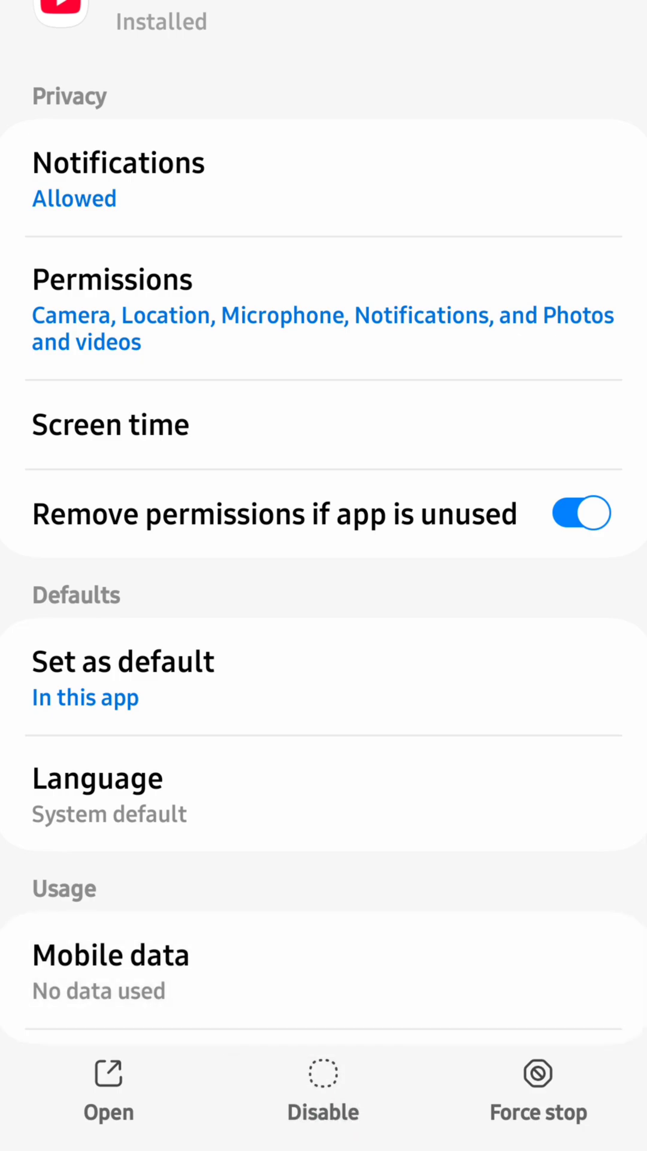